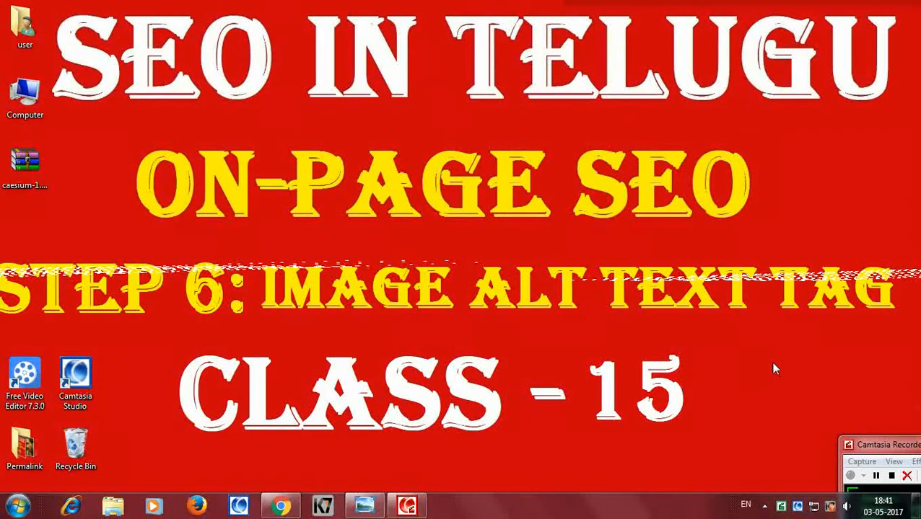
pyautogui.moveTo(837, 361)
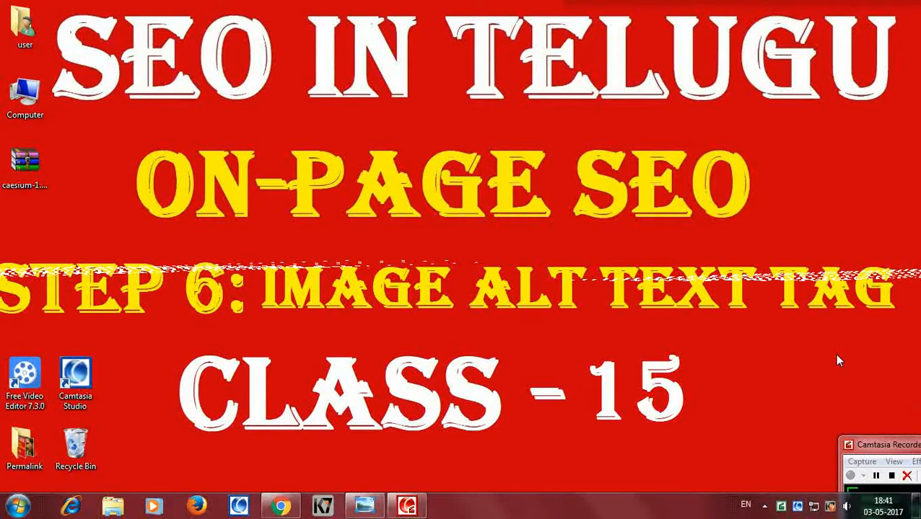
pyautogui.moveTo(815, 346)
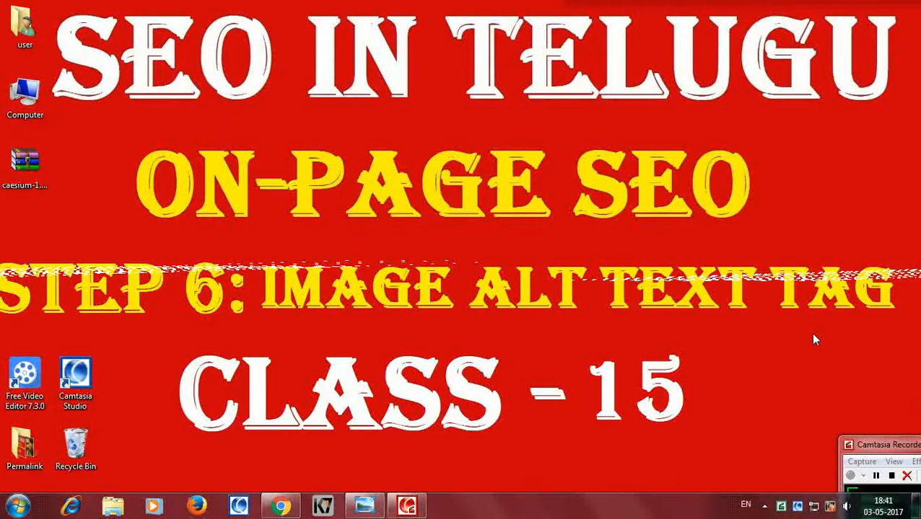
pyautogui.moveTo(693, 321)
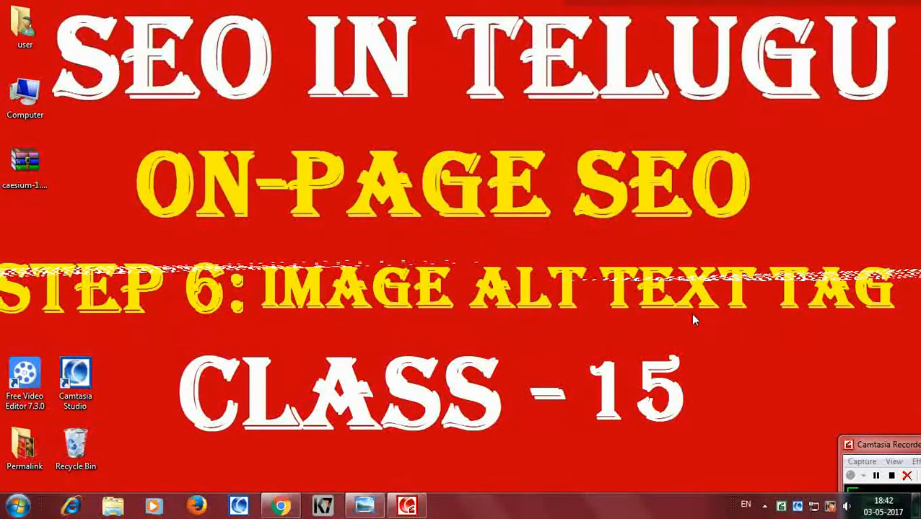
pyautogui.moveTo(724, 306)
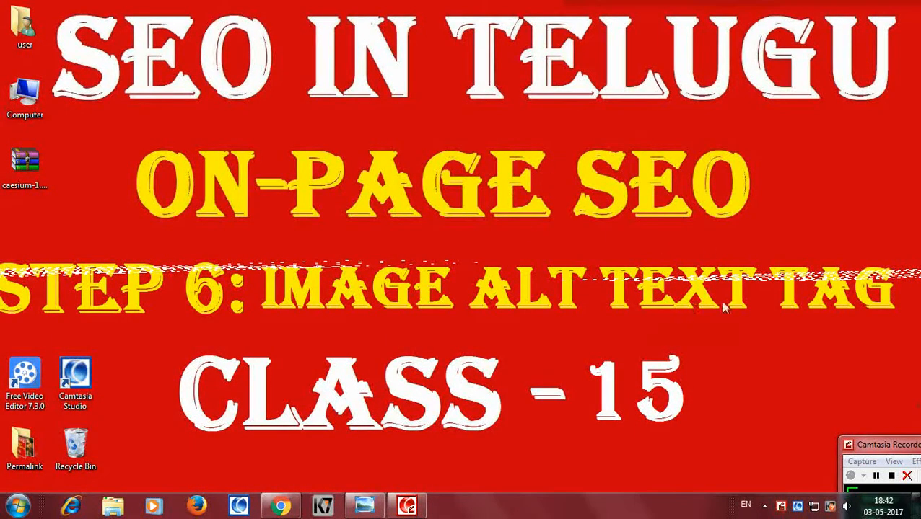
# - Bring up the browser's Blogger dashboard and open the cow vigilante post for editing
pyautogui.click(280, 505)
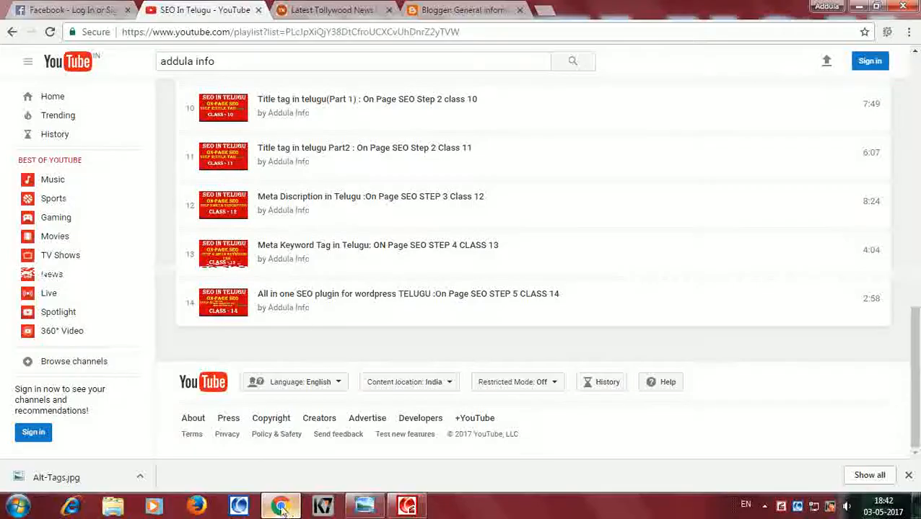
pyautogui.click(462, 9)
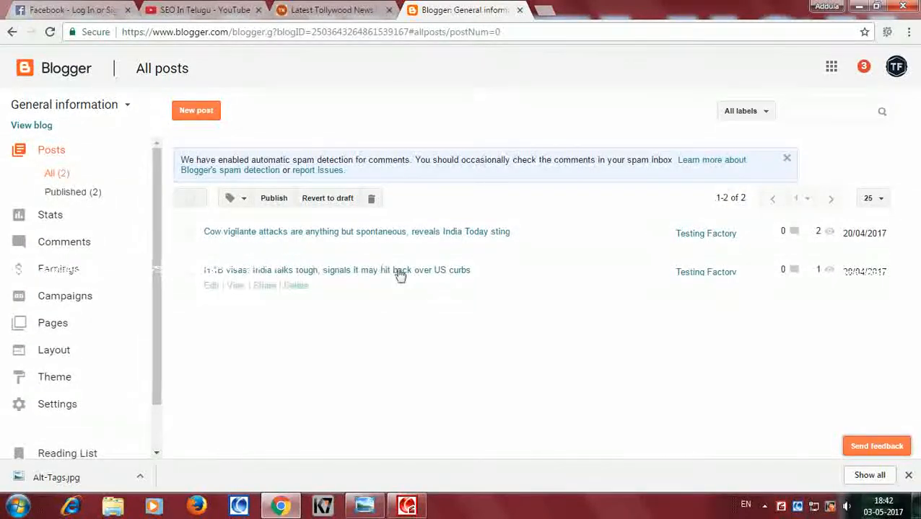
pyautogui.moveTo(213, 317)
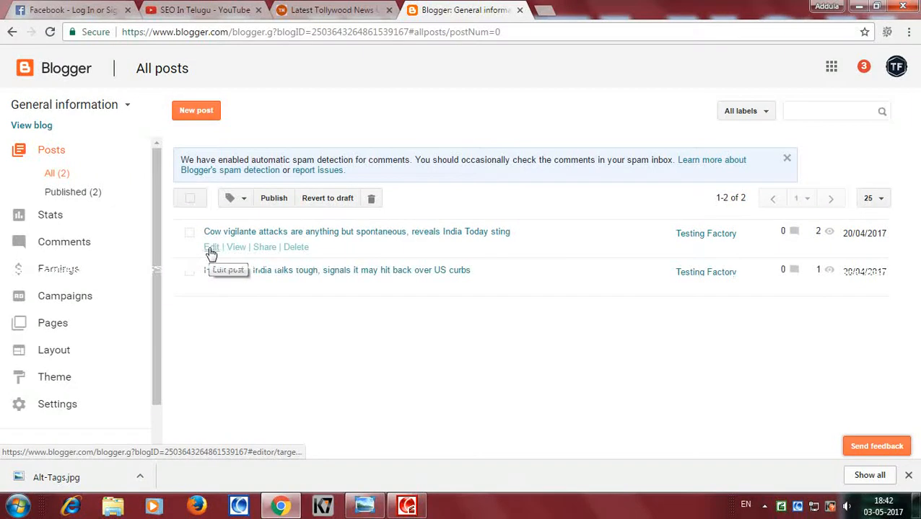
pyautogui.click(211, 247)
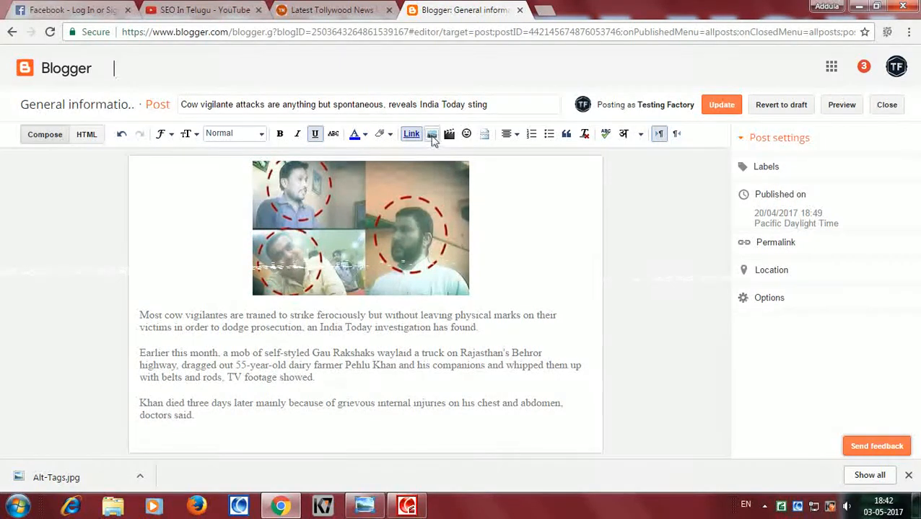
# - Dismiss the Add images dialog and select the existing photo collage to show its image options
pyautogui.click(431, 132)
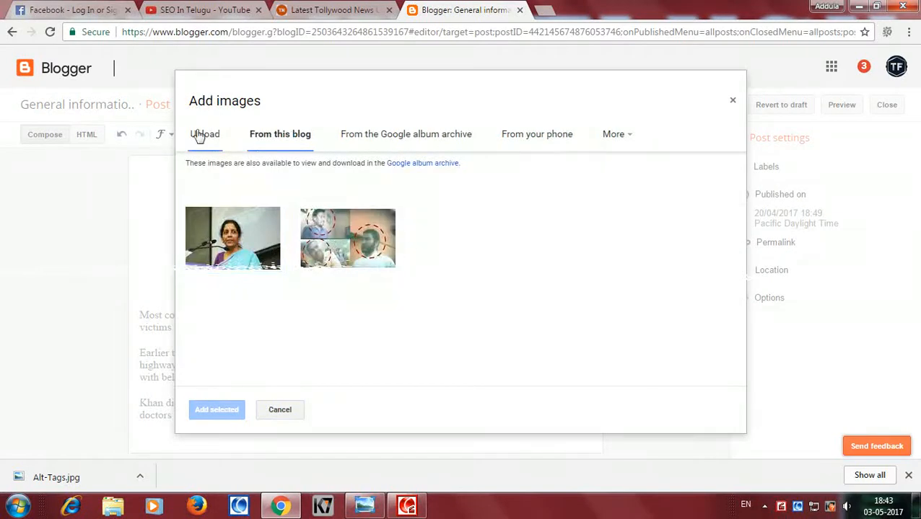
pyautogui.click(205, 135)
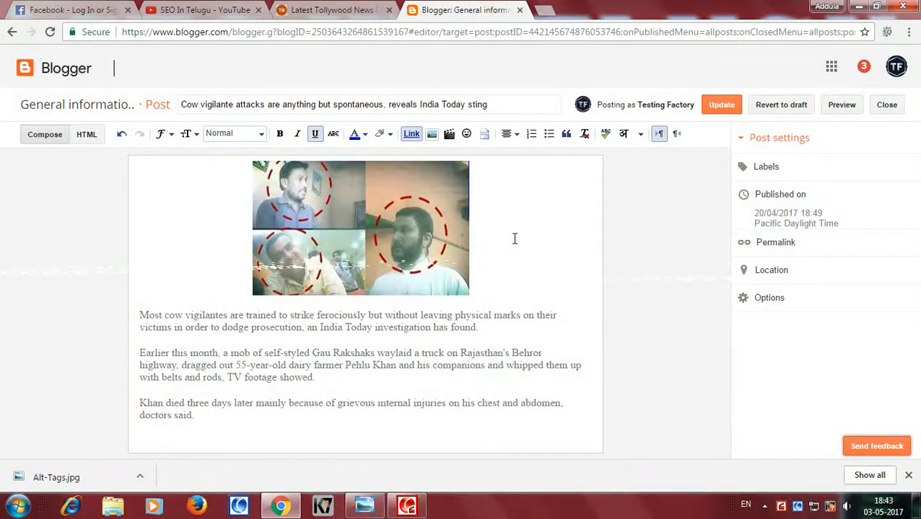
pyautogui.moveTo(485, 235)
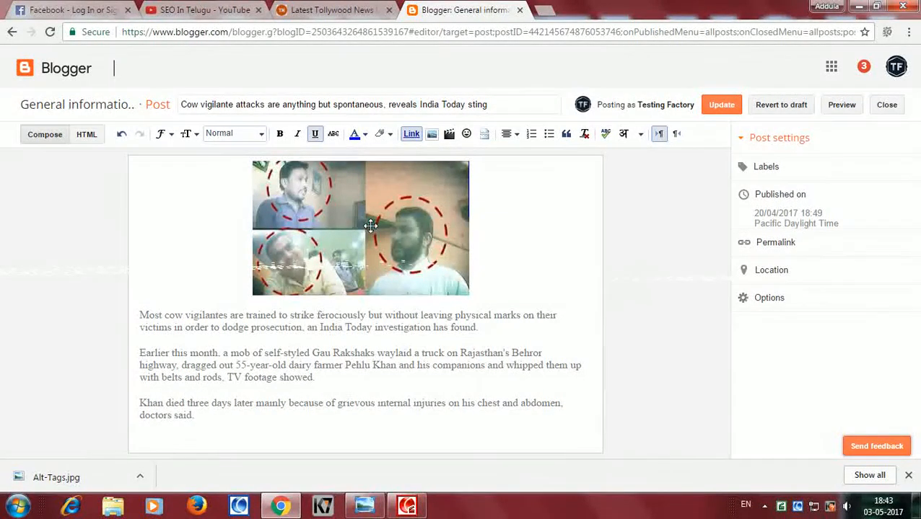
pyautogui.click(360, 228)
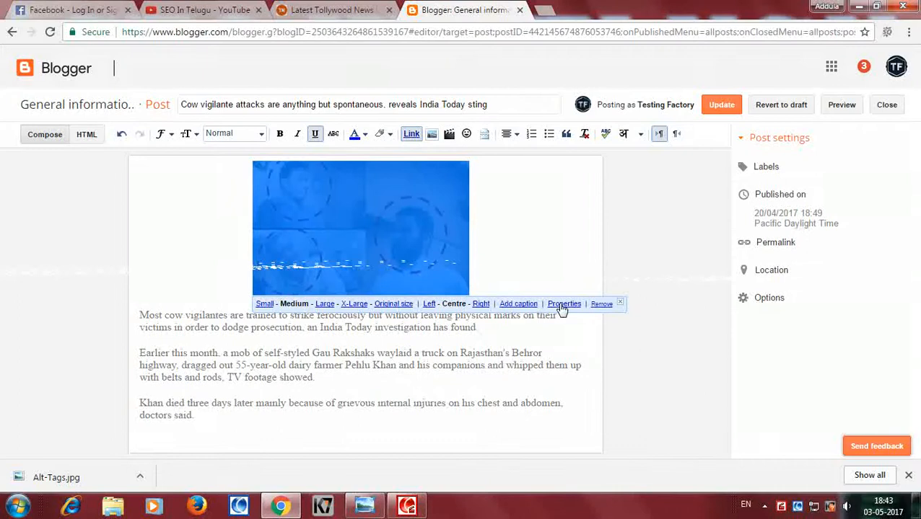
# - In Image Properties, set title text "INDIA TODAY NEWS" and alt text "LATEST NEWS IN INDIA" and confirm
pyautogui.click(564, 303)
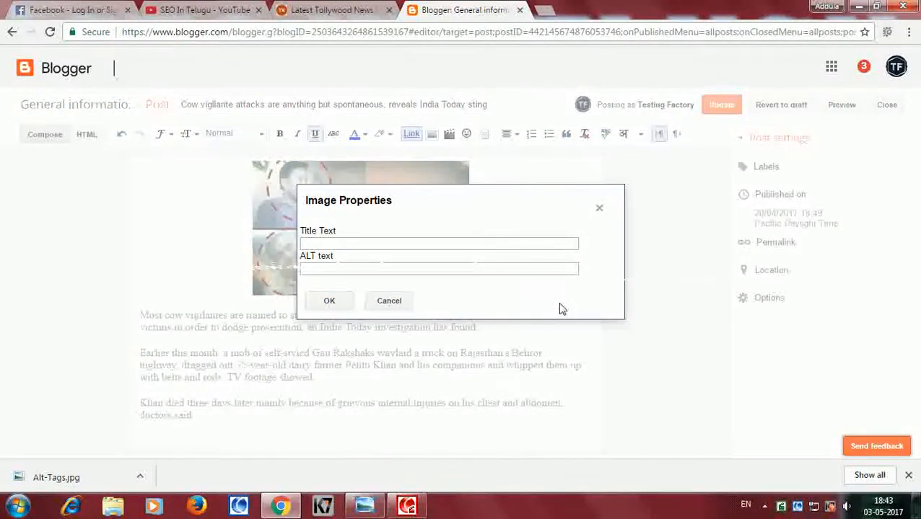
pyautogui.click(439, 243)
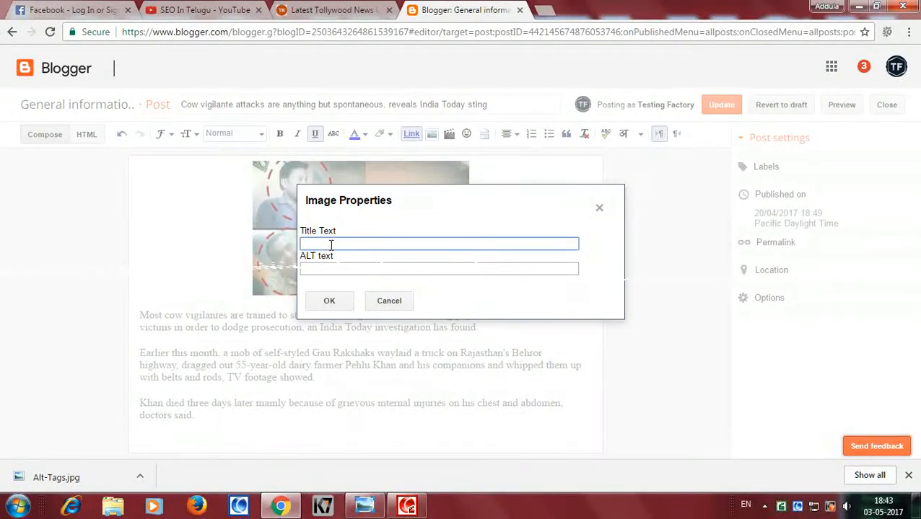
pyautogui.write('INDIA TODAY NEWS')
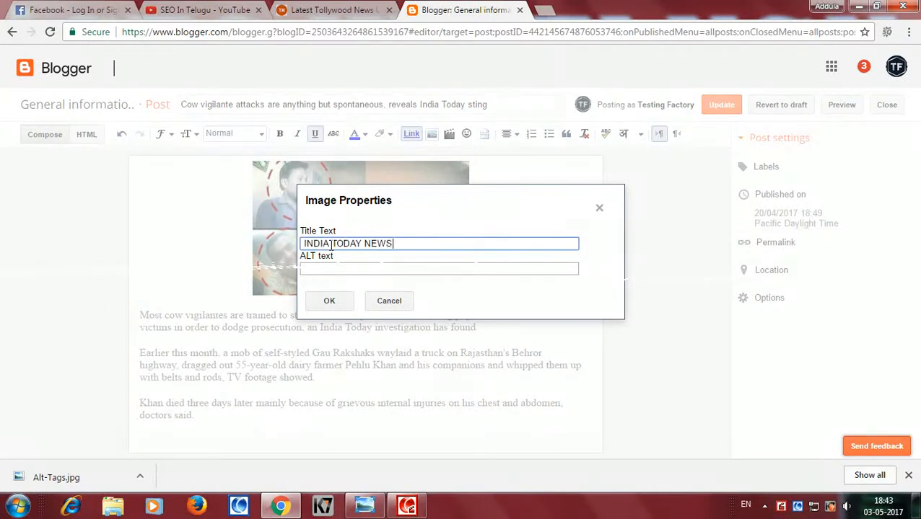
pyautogui.click(439, 268)
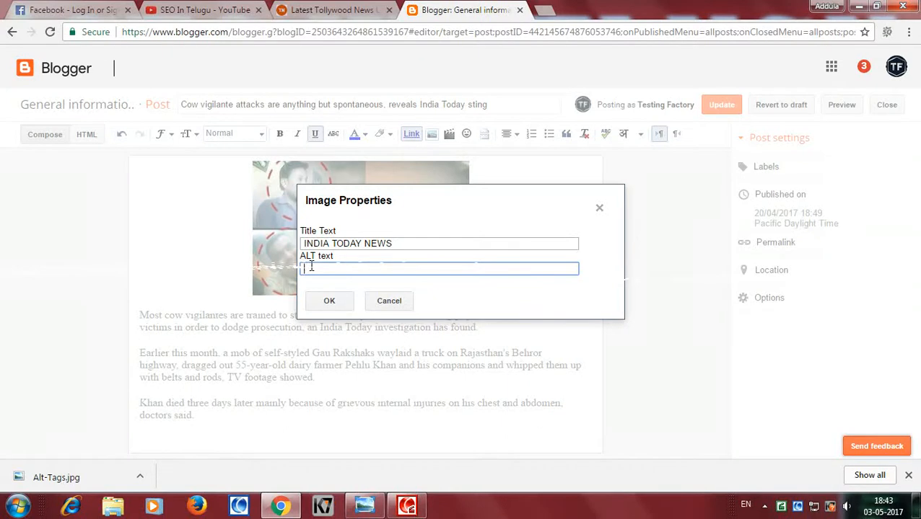
pyautogui.write('LATEST NEWS IN INDIA')
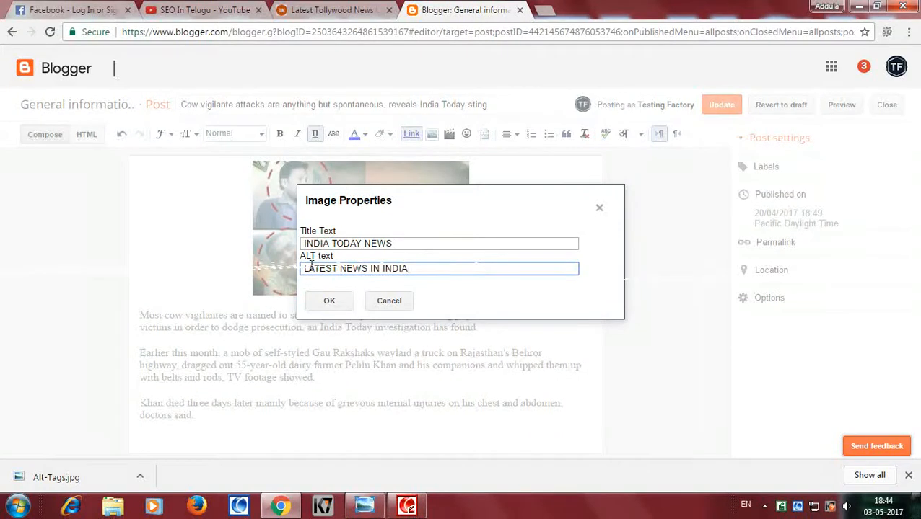
pyautogui.click(329, 302)
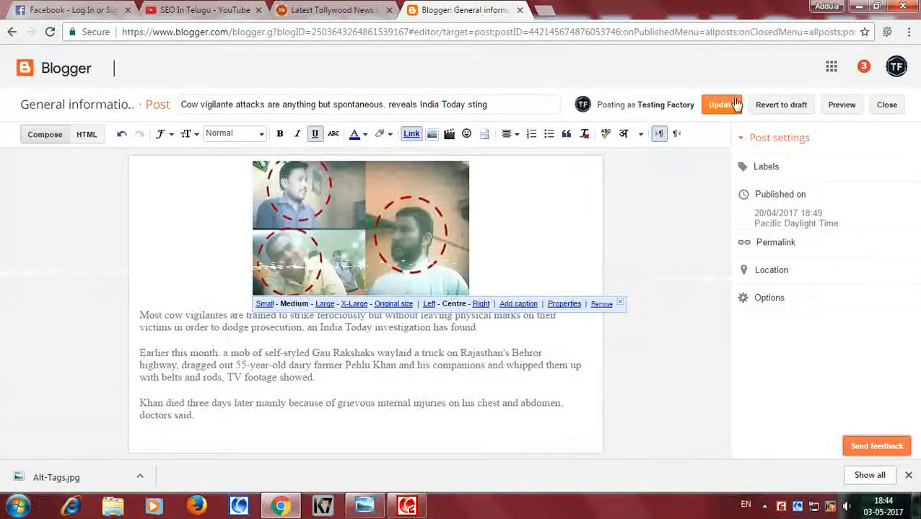
# - Update the post and return to the All posts list
pyautogui.click(721, 104)
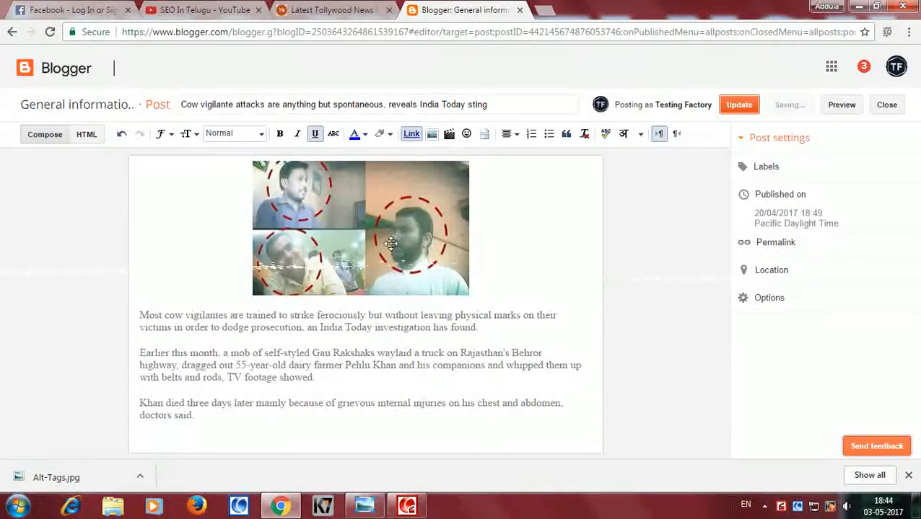
pyautogui.click(886, 104)
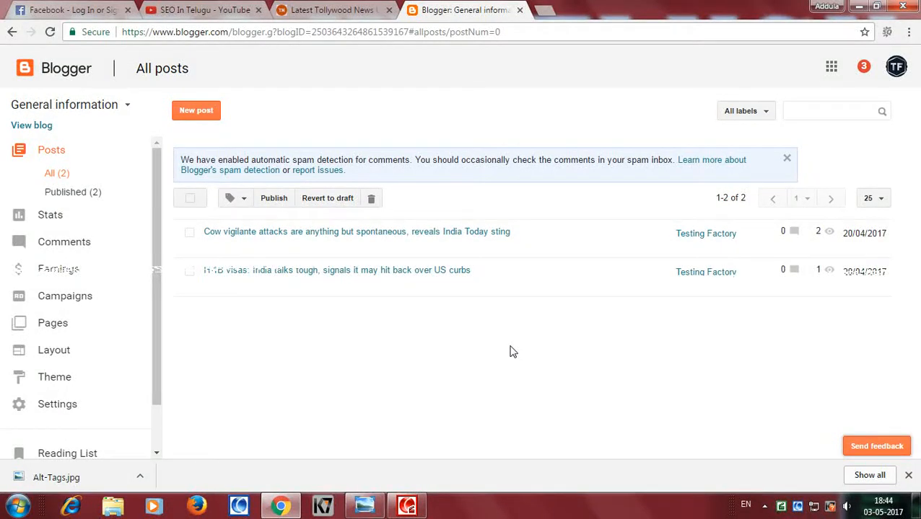
pyautogui.moveTo(503, 143)
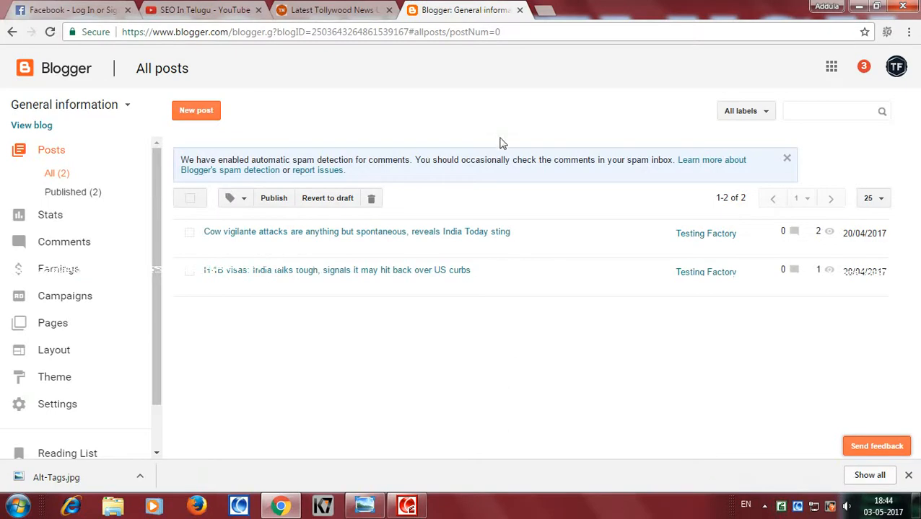
pyautogui.moveTo(356, 238)
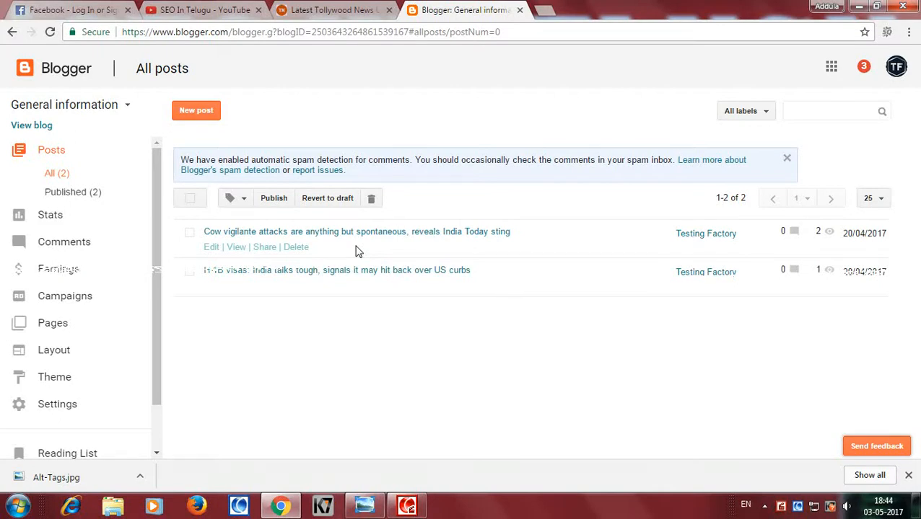
pyautogui.moveTo(101, 163)
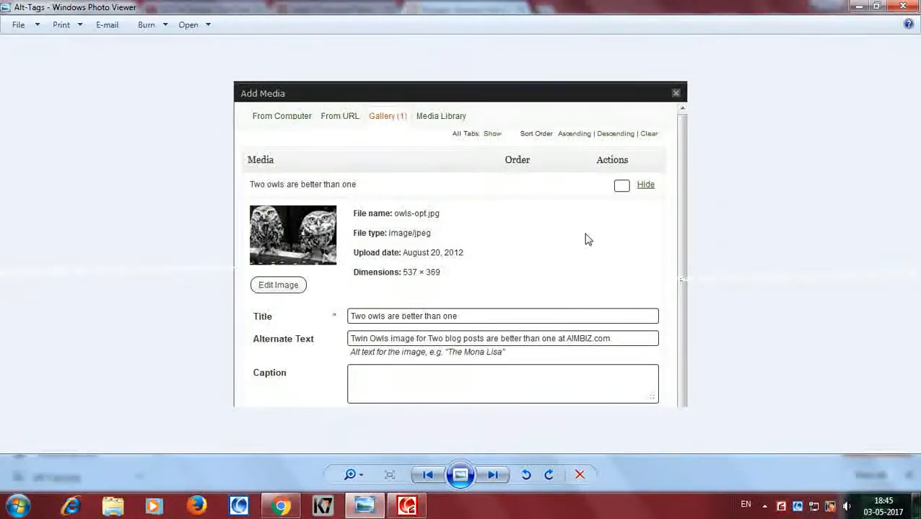
pyautogui.moveTo(551, 231)
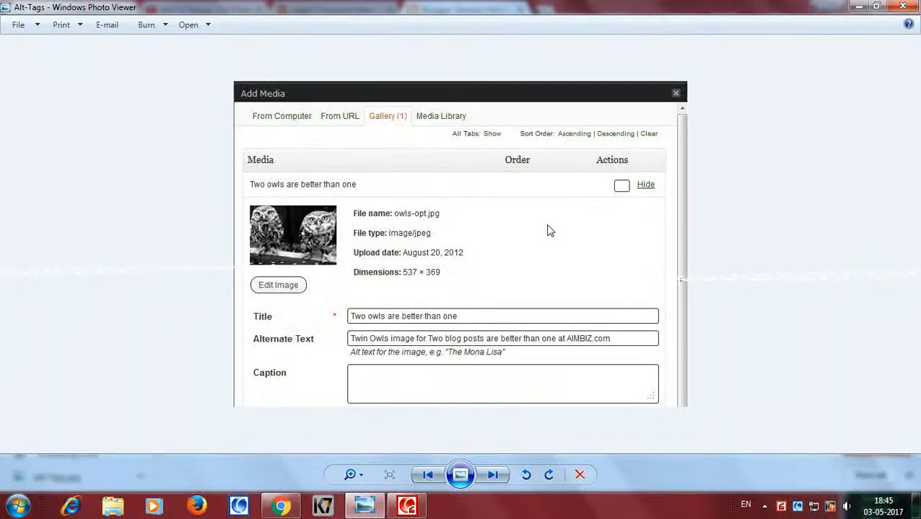
pyautogui.moveTo(313, 121)
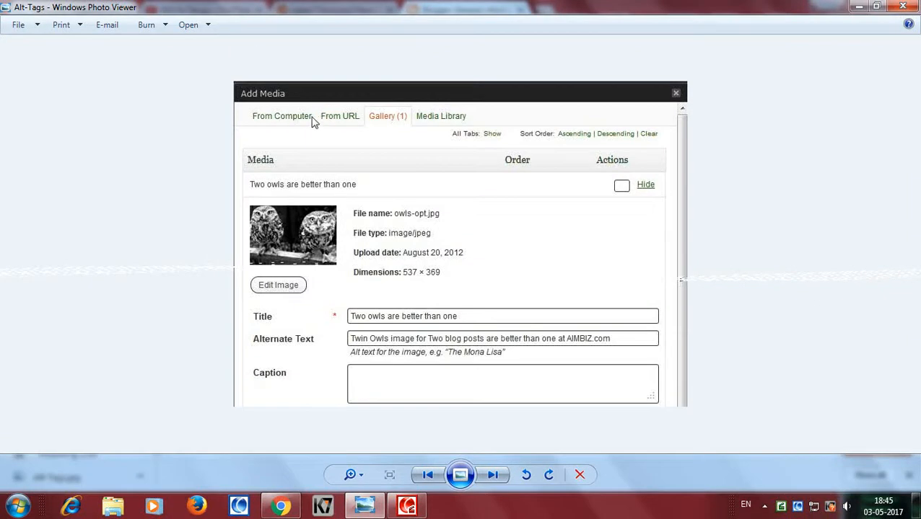
pyautogui.moveTo(281, 124)
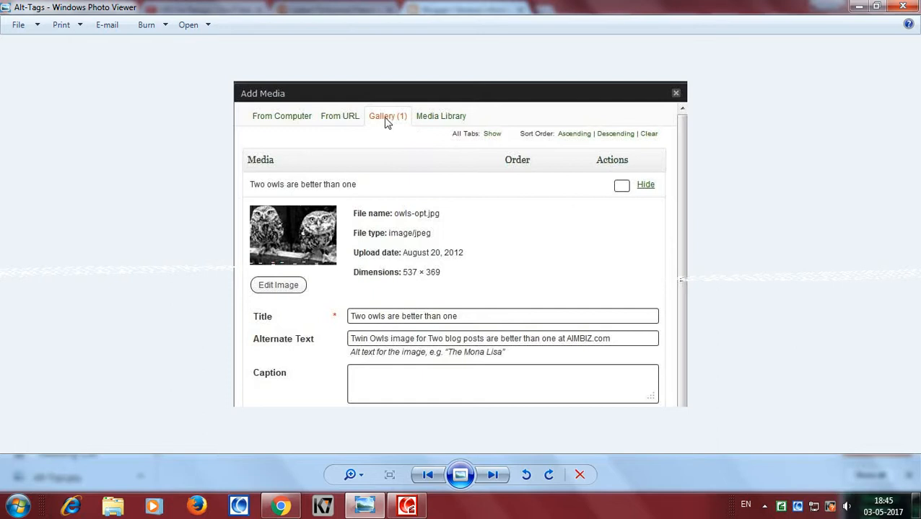
pyautogui.moveTo(288, 323)
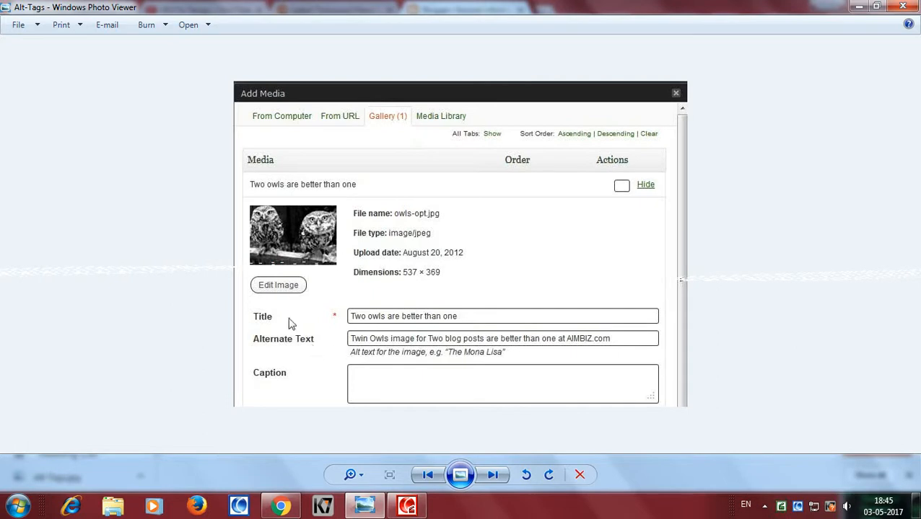
pyautogui.moveTo(393, 326)
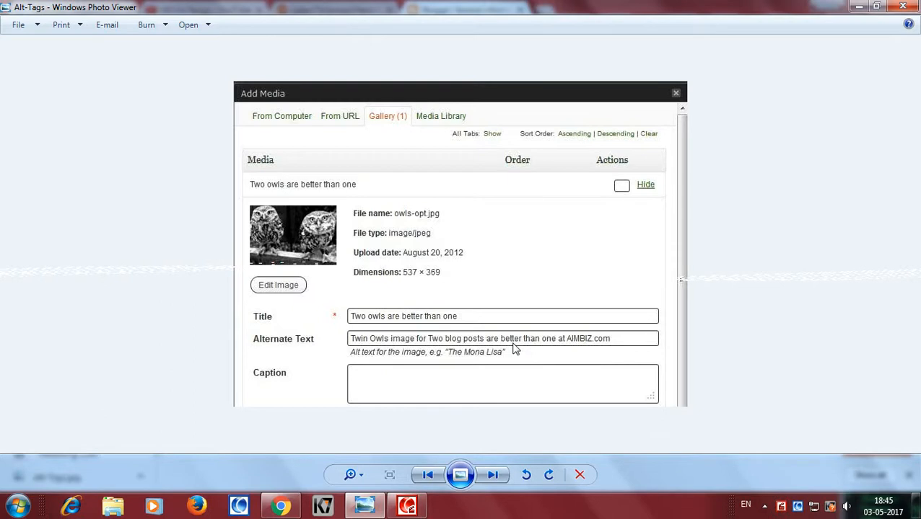
pyautogui.moveTo(845, 36)
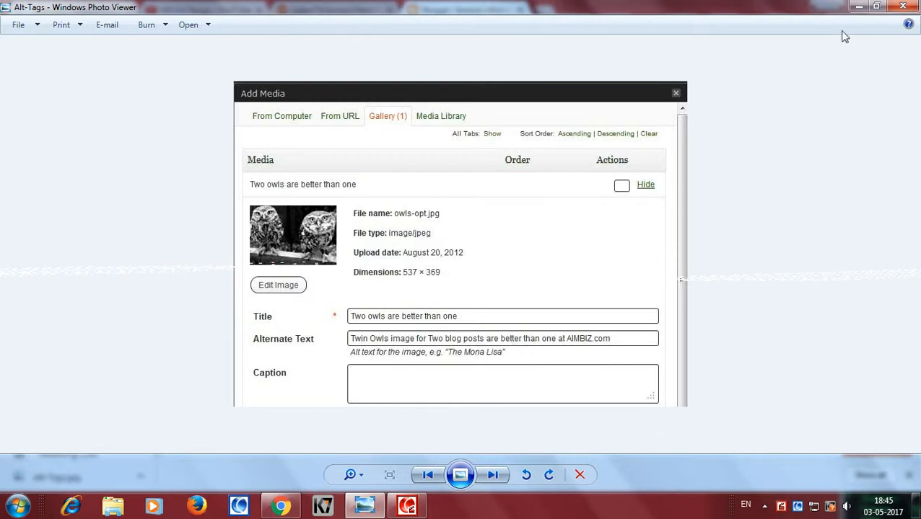
pyautogui.moveTo(565, 234)
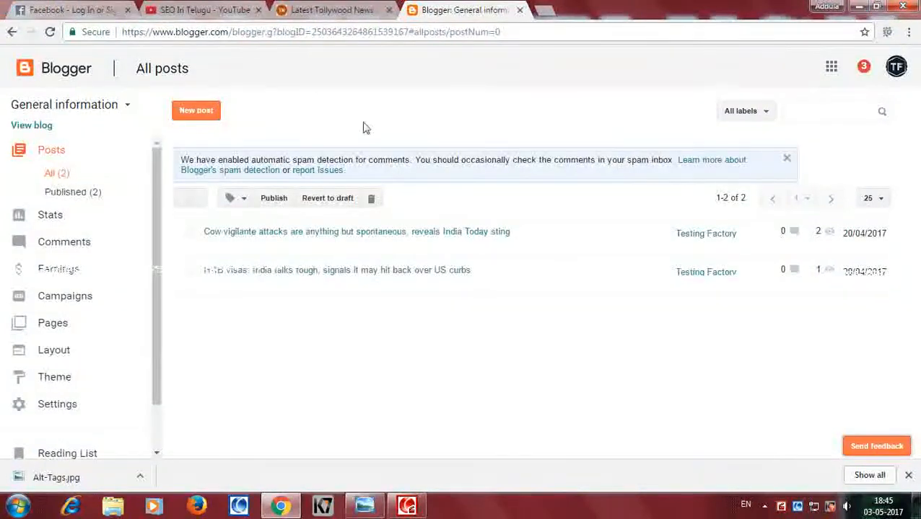
pyautogui.moveTo(459, 127)
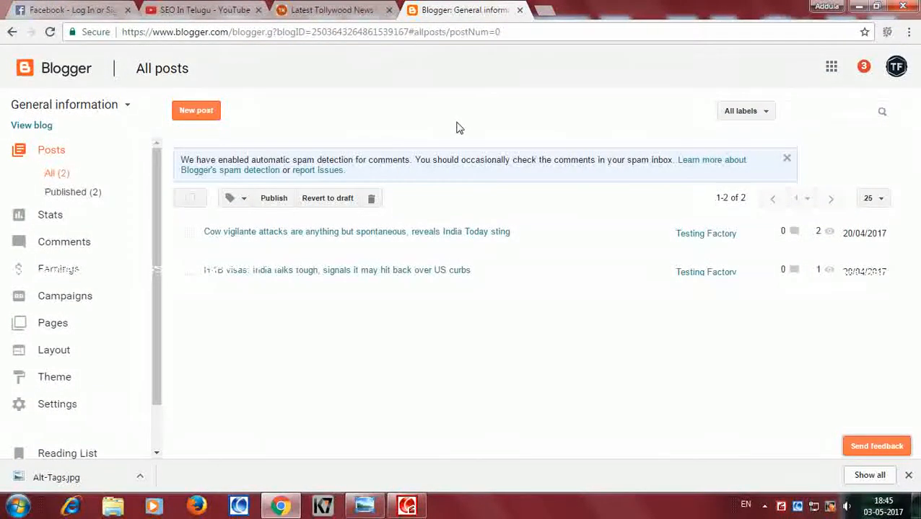
# - Leave Photo Viewer and show the YouTube SEO In Telugu playlist tab at the top of the page
pyautogui.click(882, 110)
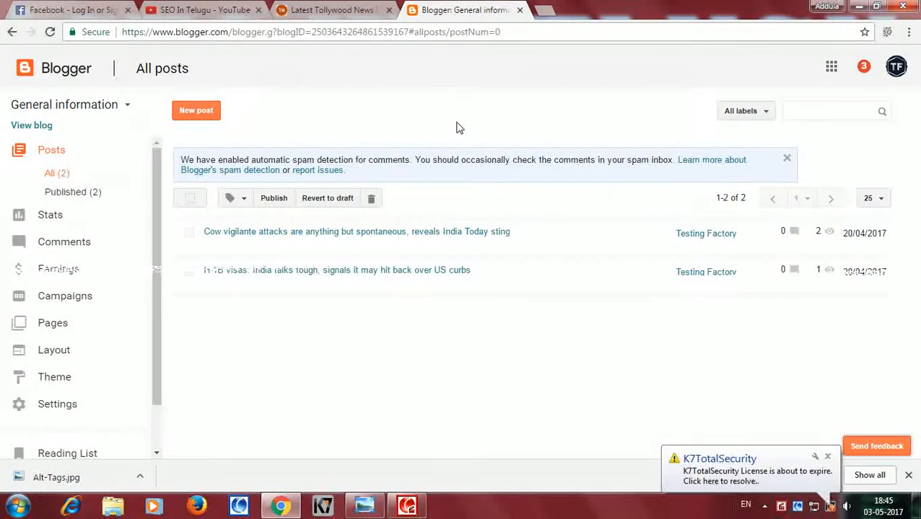
pyautogui.click(205, 9)
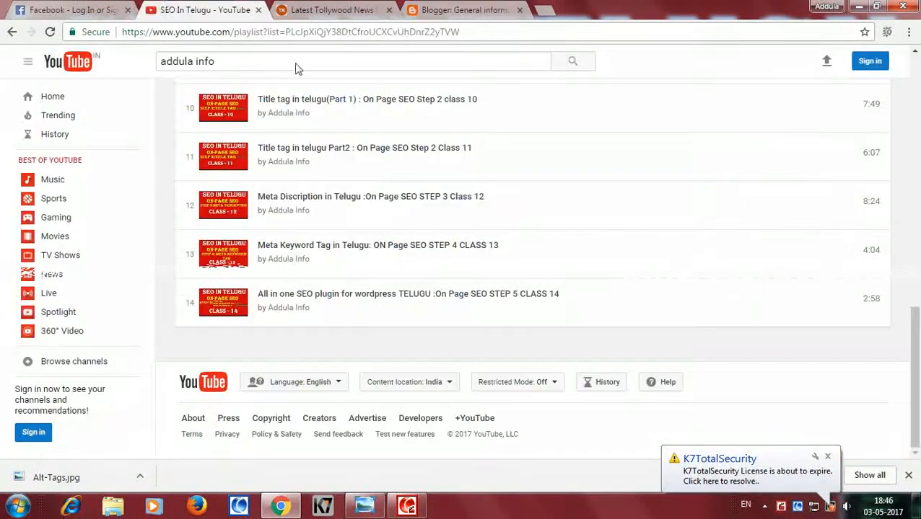
pyautogui.scroll(3)
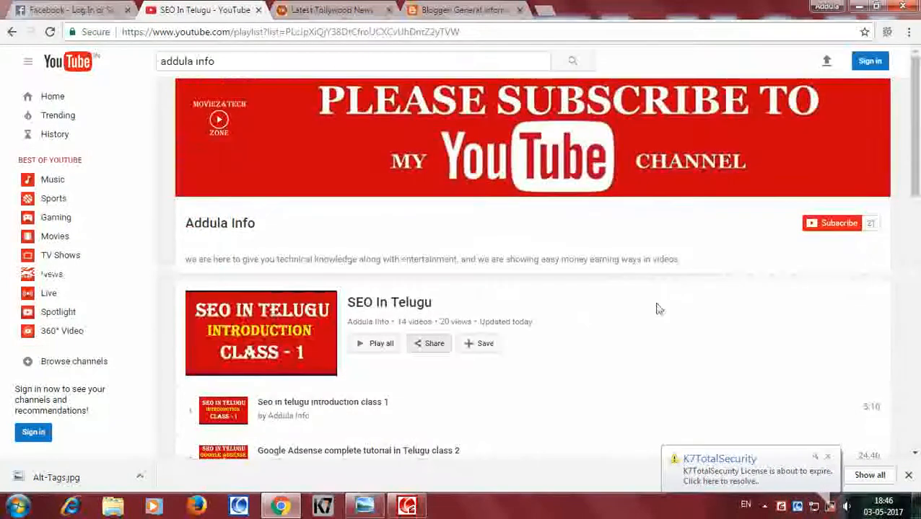